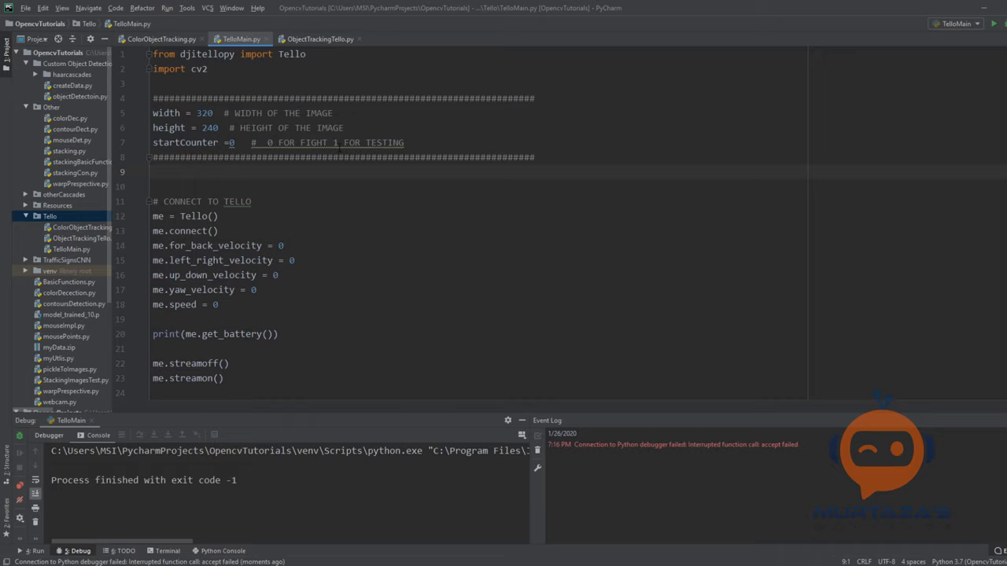
Step: Select the battery level print line in the main loop of TelloMain.py
scroll(down, 3)
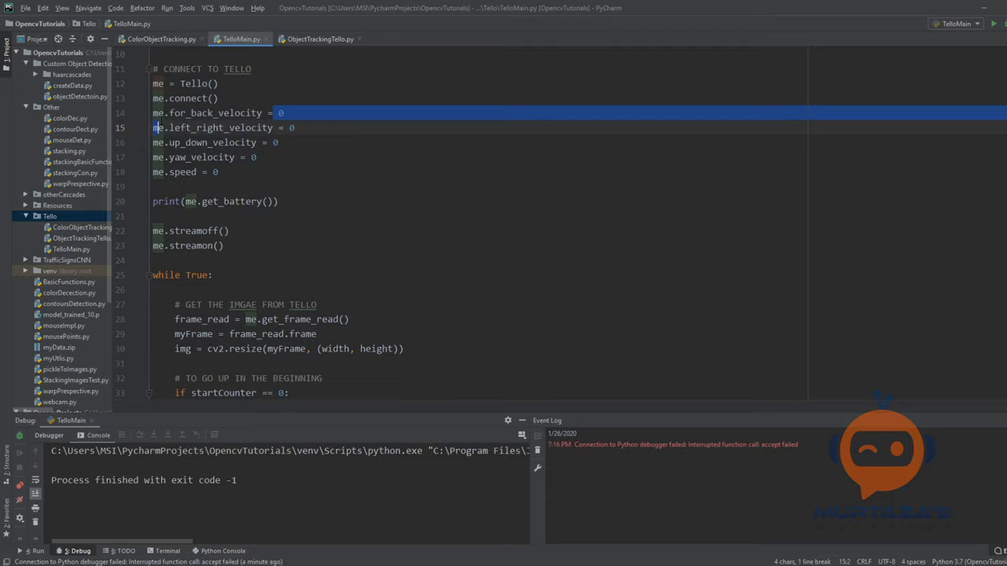
click(161, 98)
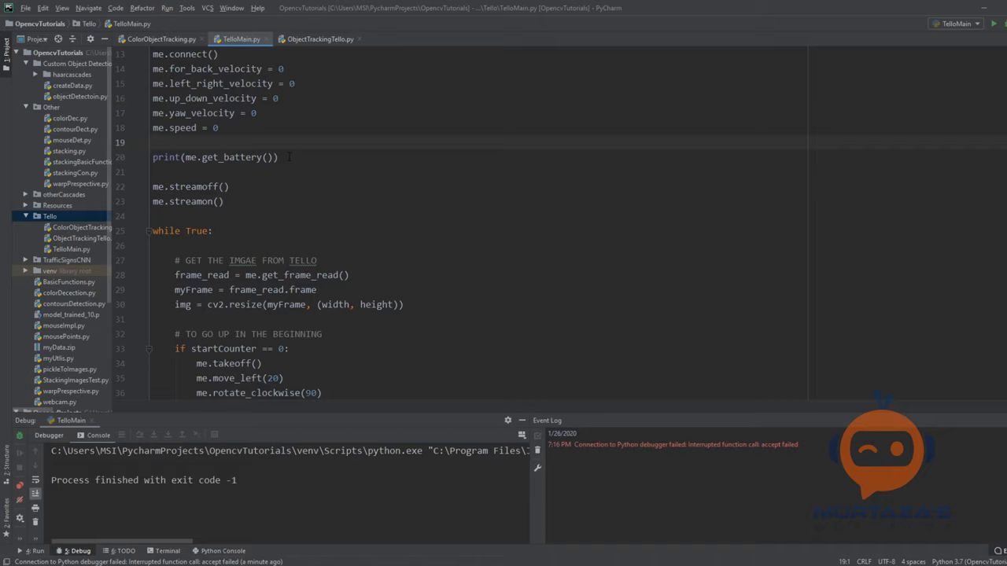
triple_click(214, 157)
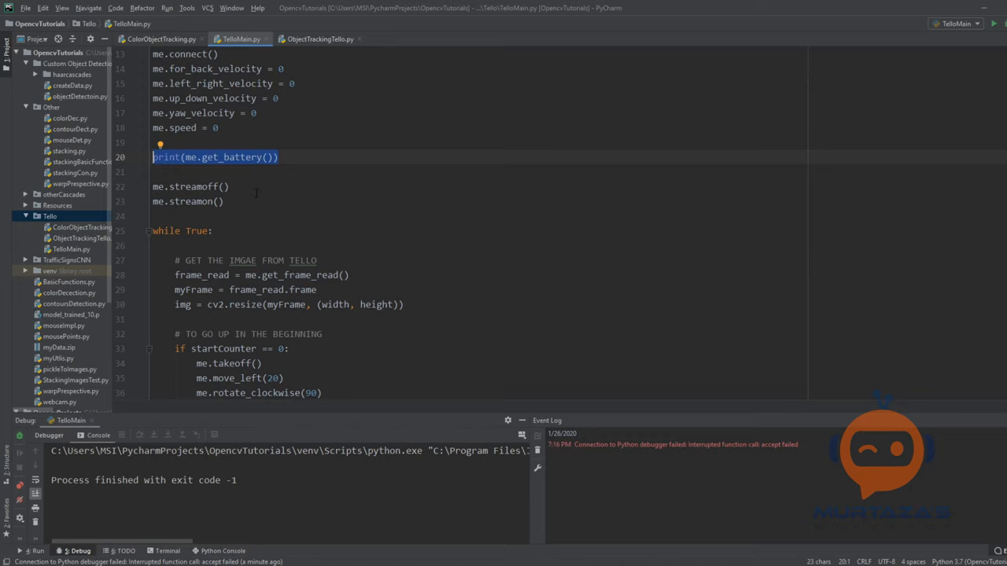
scroll(down, 3)
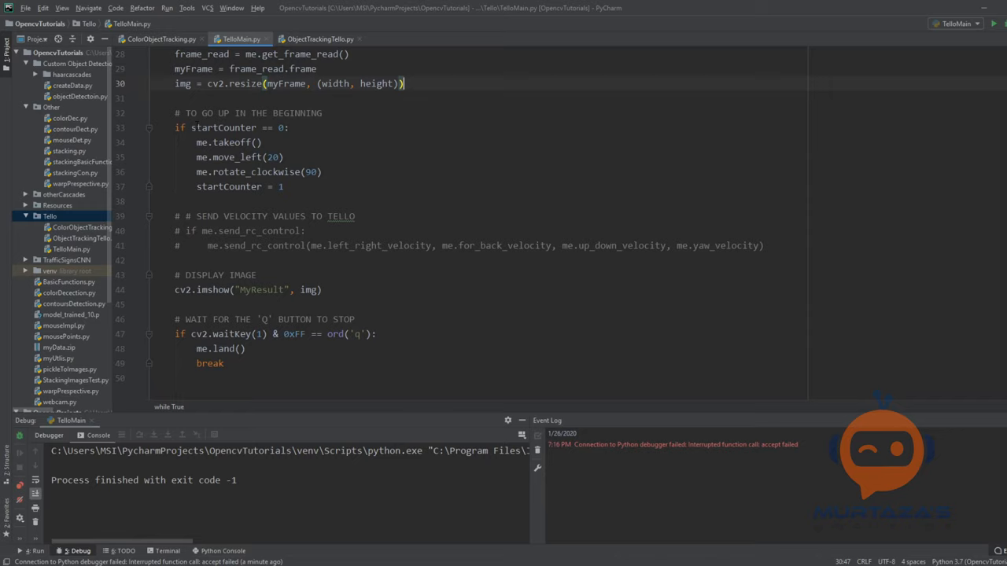
Step: Select the move left and rotate lines and uncomment the send_rc_control block
double_click(229, 142)
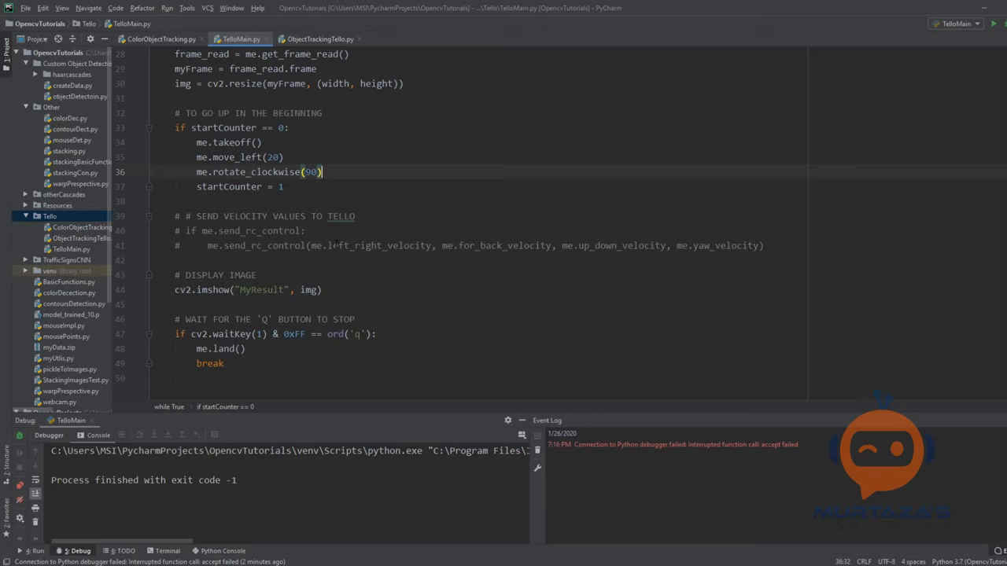
drag(197, 157, 321, 171)
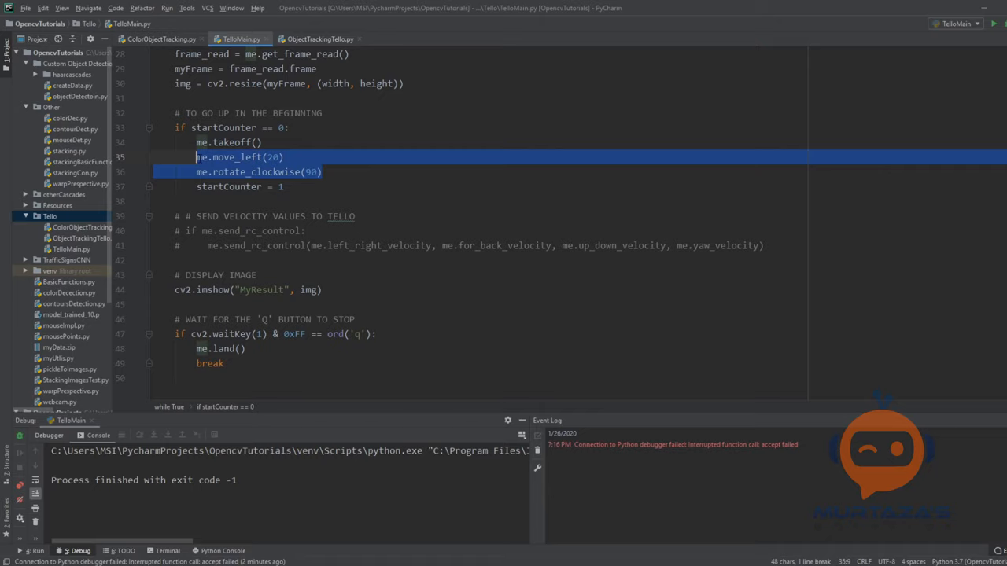
double_click(236, 158)
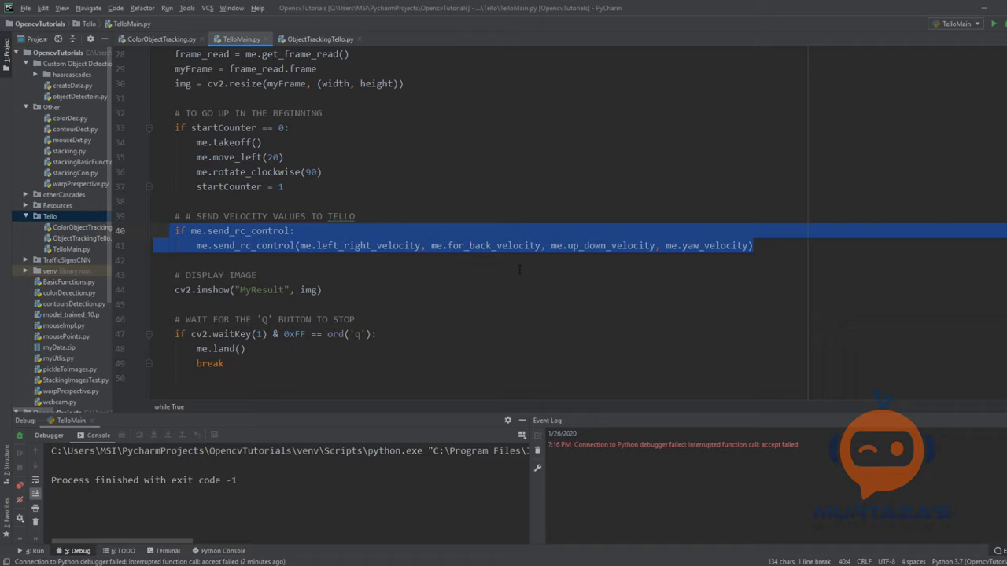
Step: Run the Tello test flight with camera feed, then add 'import time' at the top
scroll(up, 3)
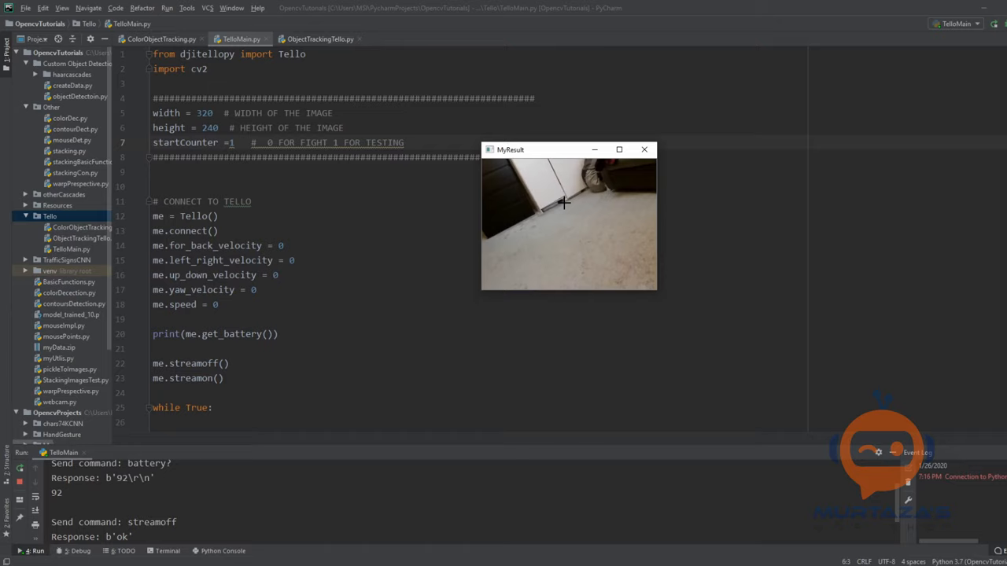
drag(510, 150, 822, 156)
text(import time)
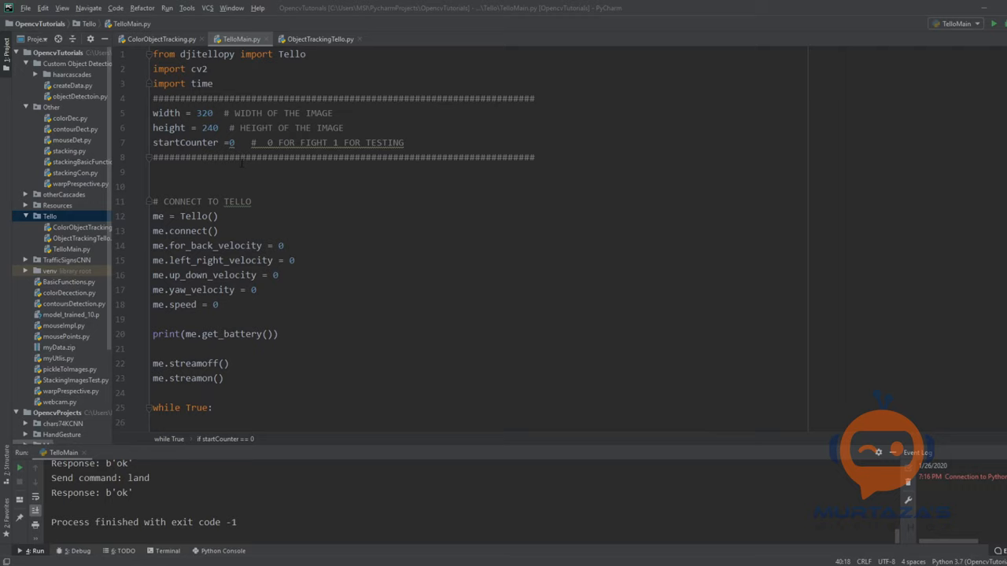
Step: Add time.sleep pauses between takeoff, rotate_clockwise(90), move_left(35) and me.land()
scroll(down, 3)
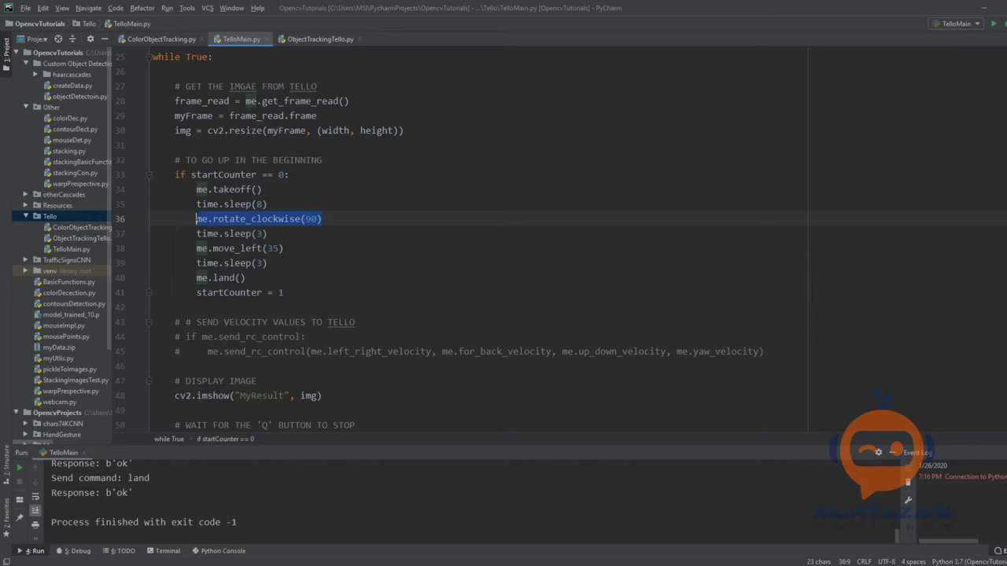
click(285, 249)
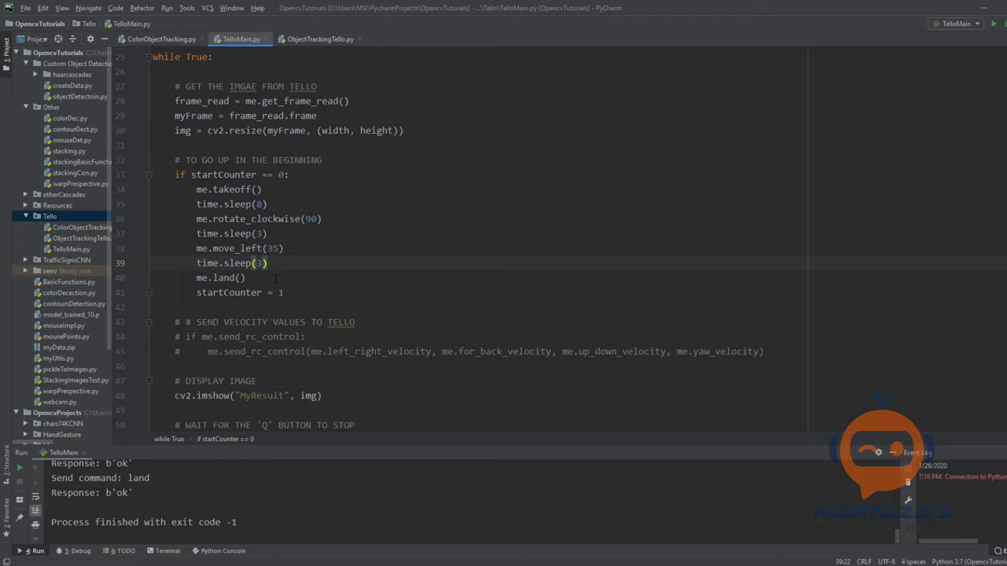
click(161, 37)
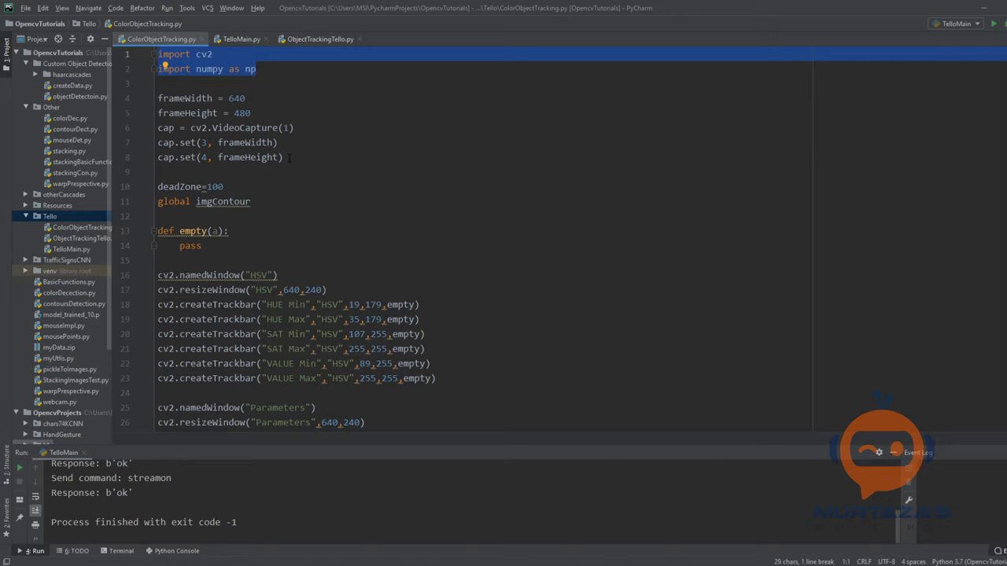
Step: Review the HSV and Parameters trackbar code in ColorObjectTracking.py
scroll(down, 3)
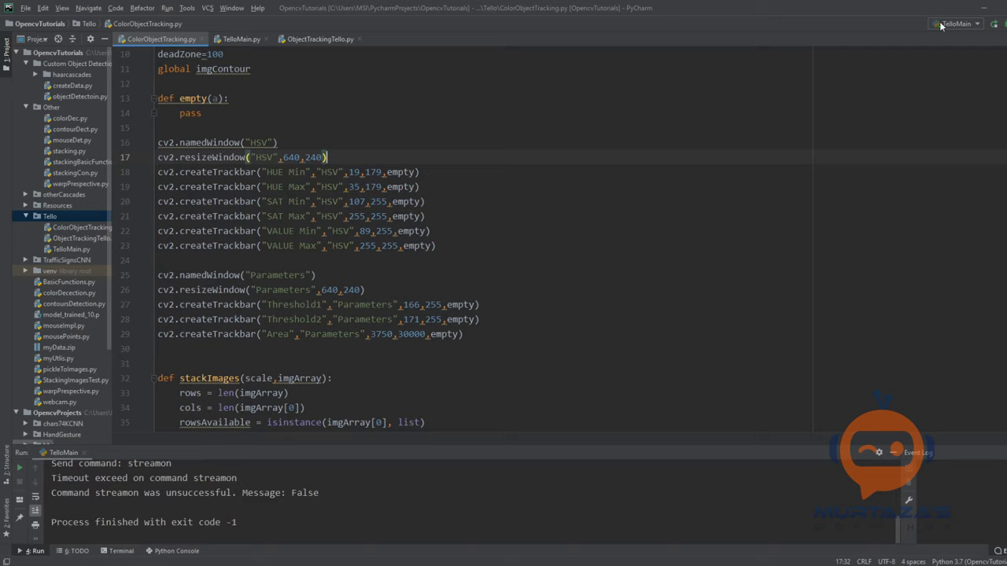
click(19, 469)
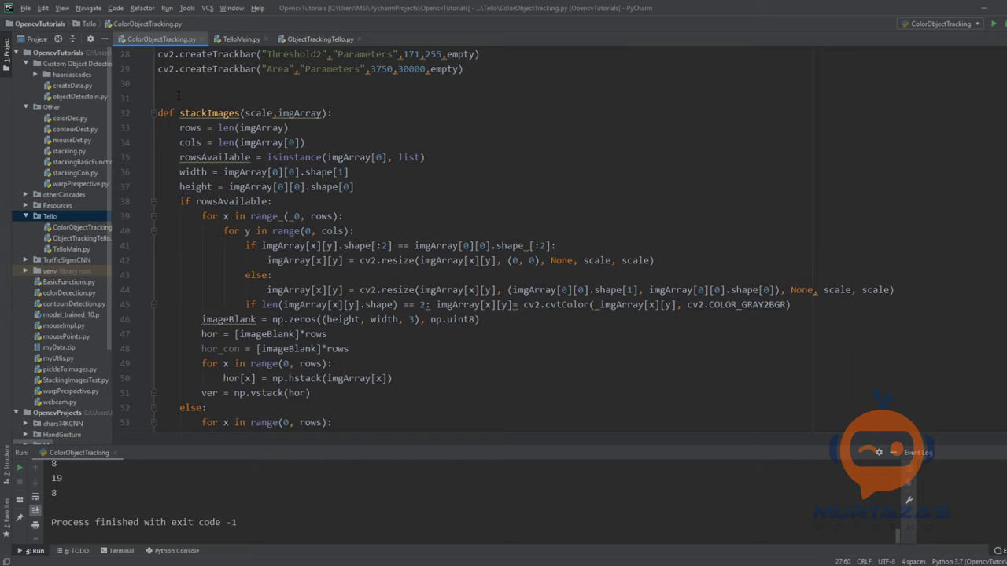
scroll(down, 3)
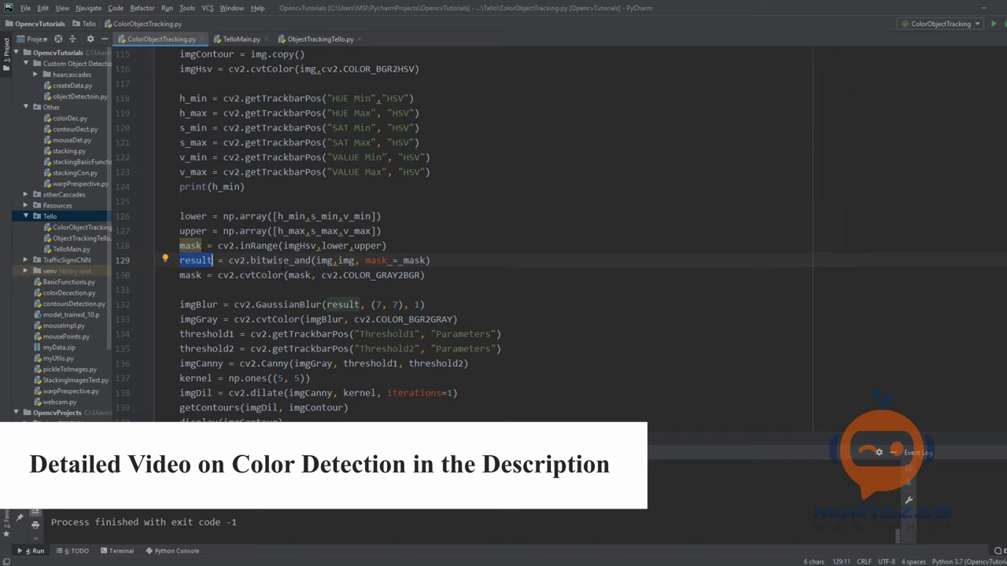
scroll(down, 3)
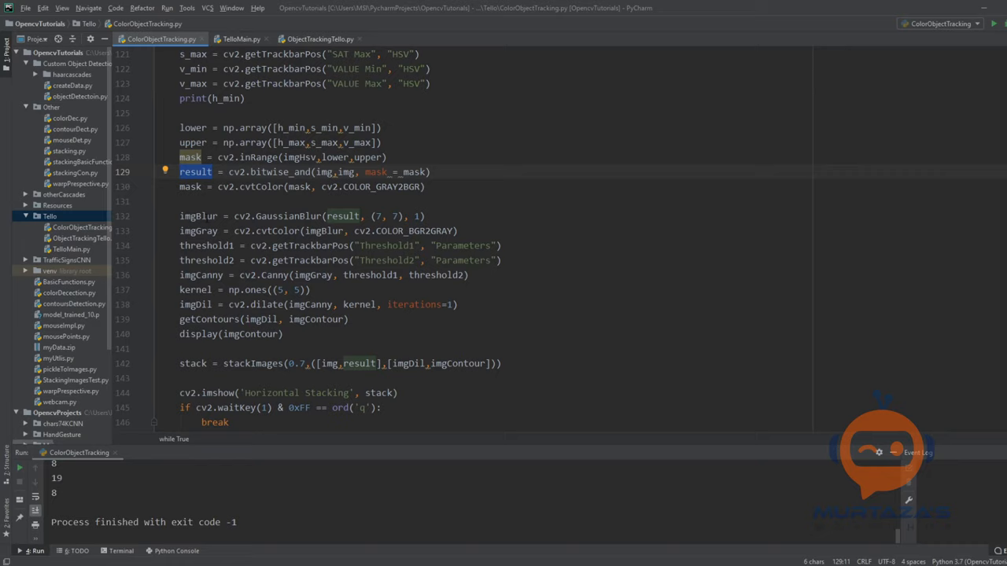
click(198, 230)
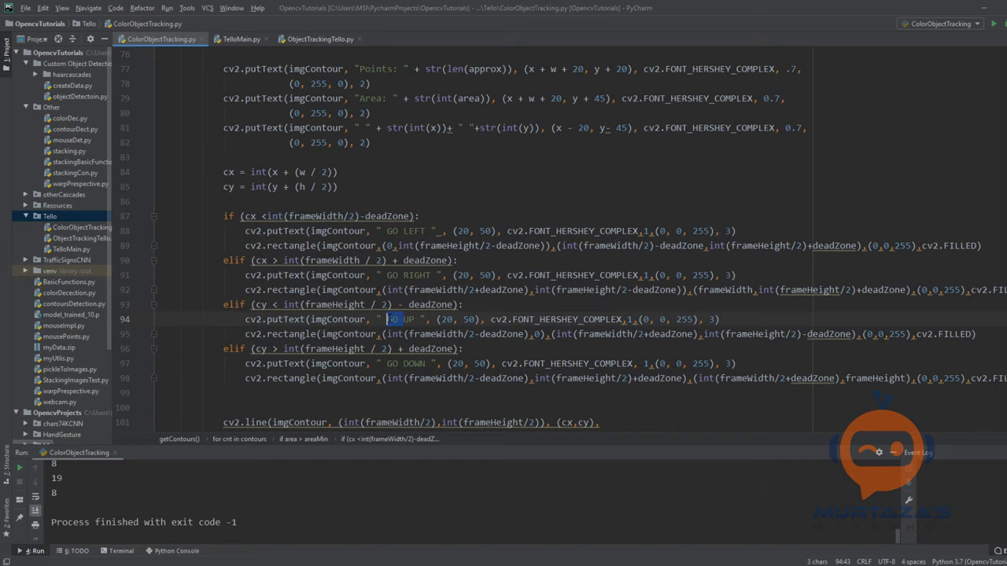
scroll(down, 3)
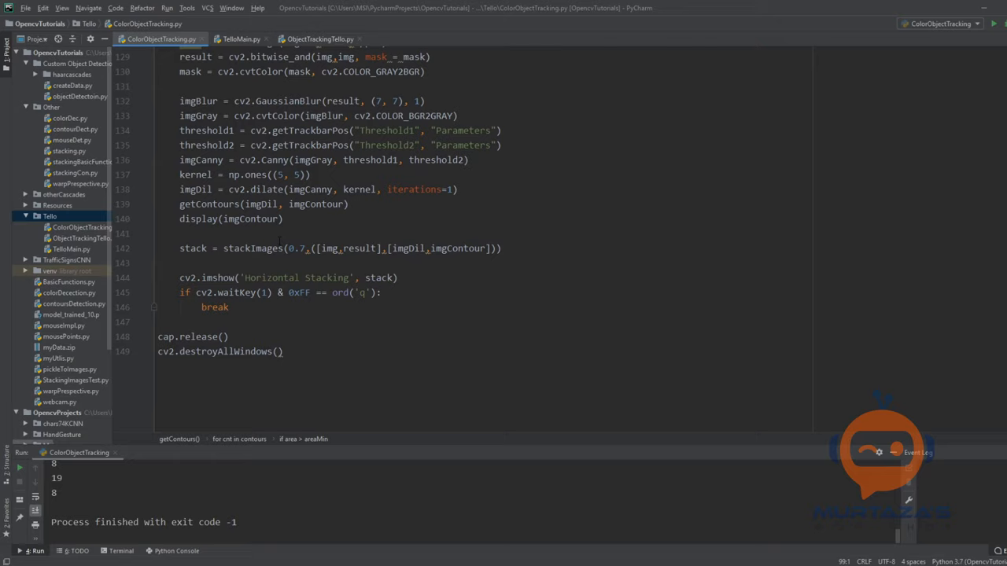
double_click(198, 219)
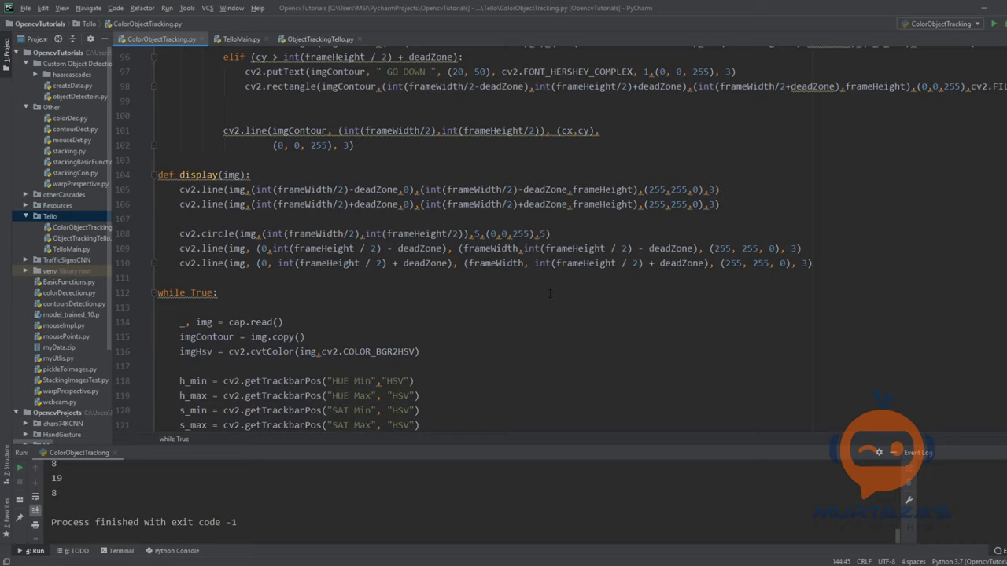
Step: Switch to ObjectTrackingTello.py and review its setup, trackbars and getContours code
click(319, 37)
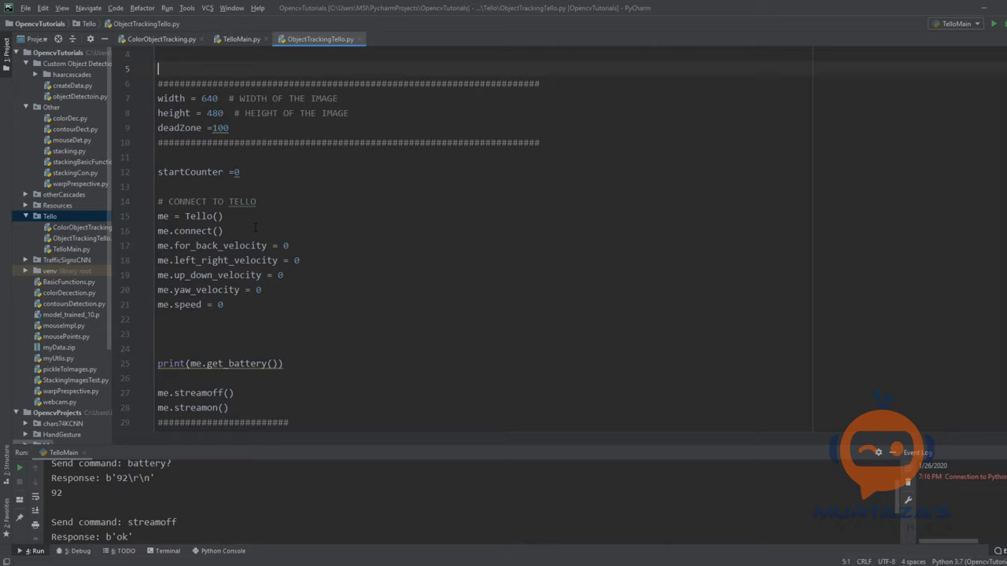
scroll(down, 3)
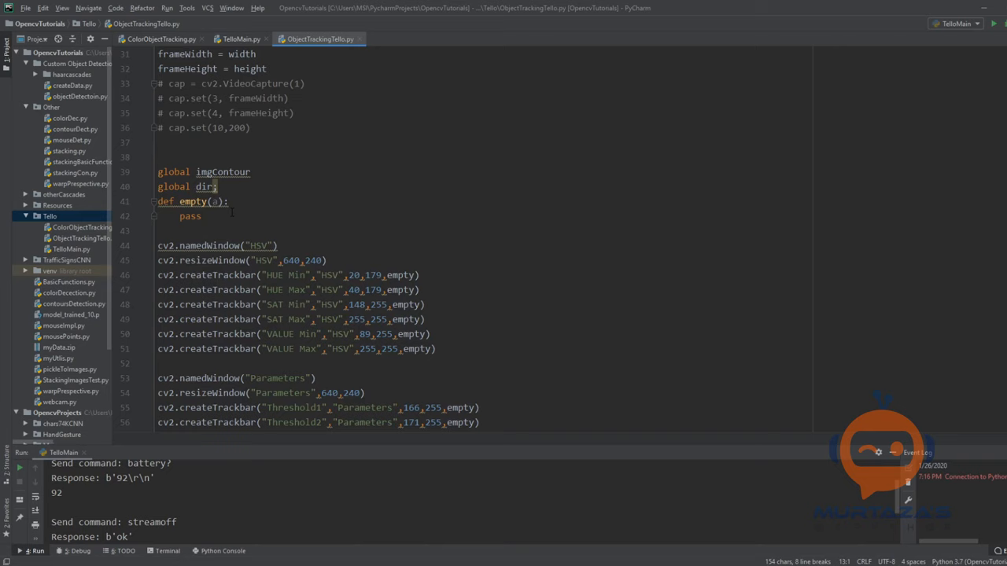
scroll(down, 3)
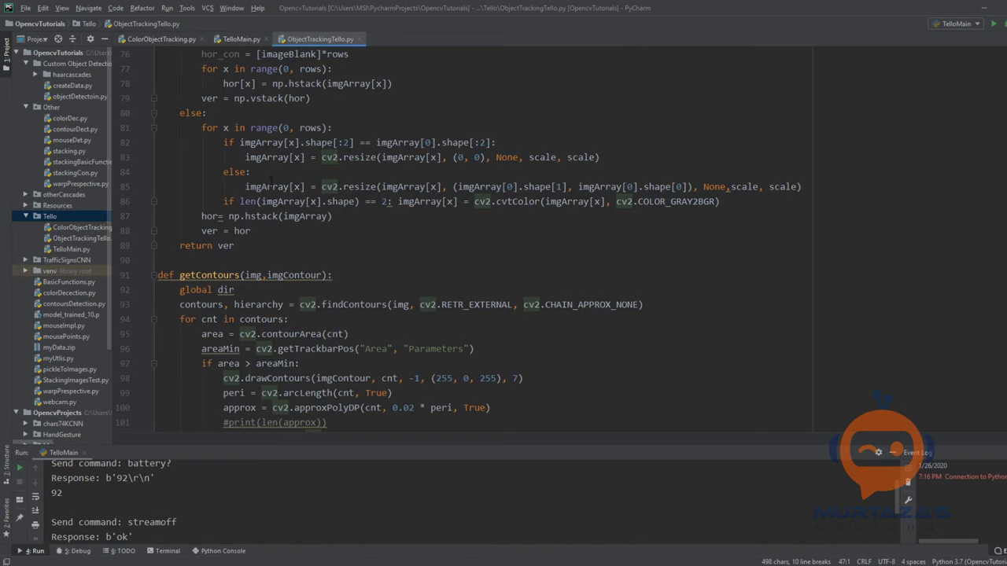
scroll(down, 3)
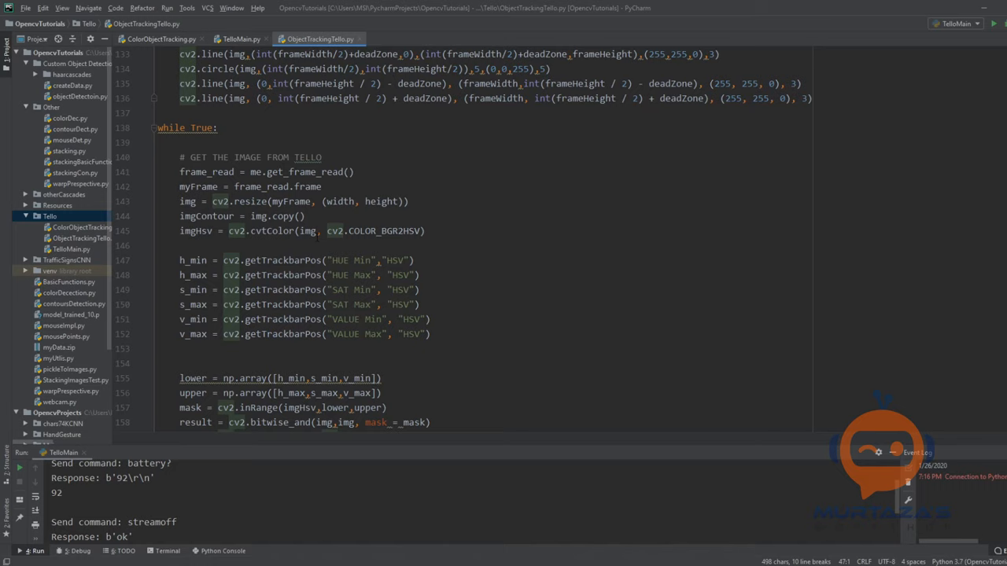
scroll(down, 3)
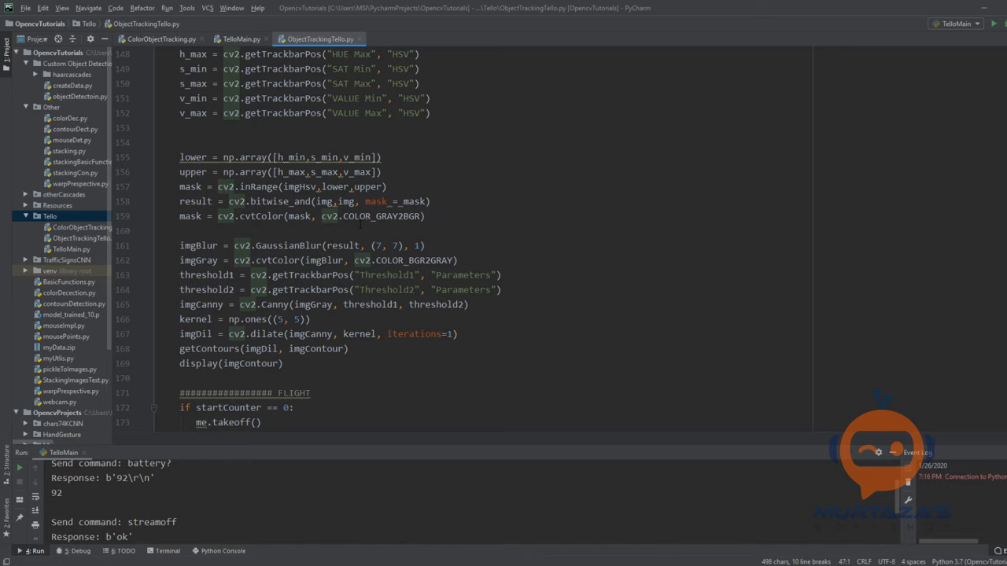
double_click(316, 216)
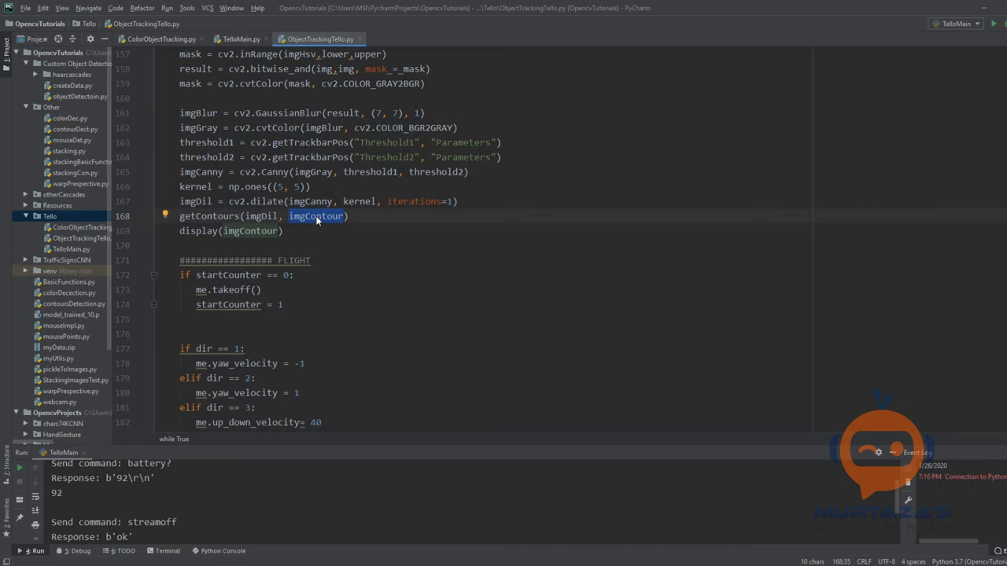
scroll(down, 3)
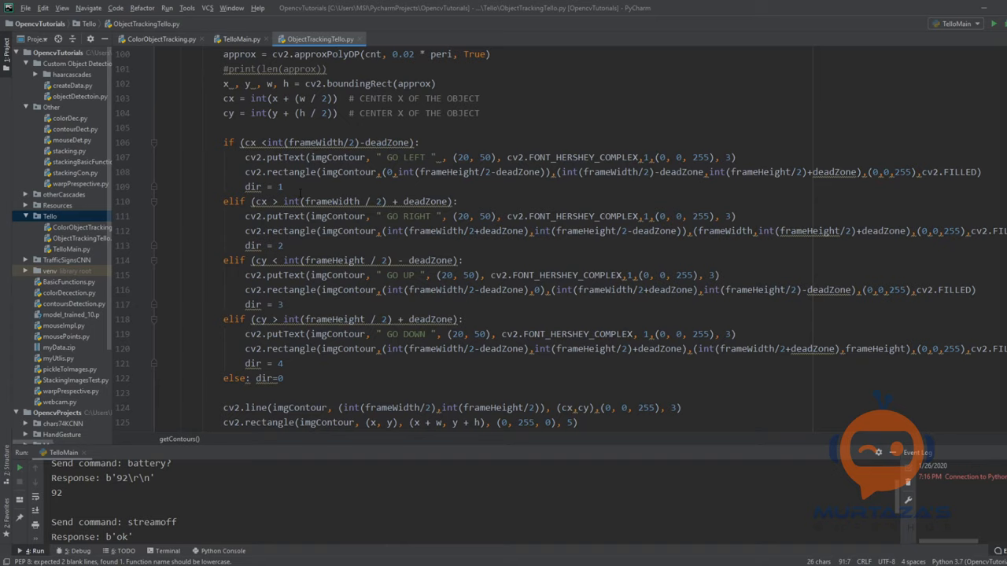
click(283, 185)
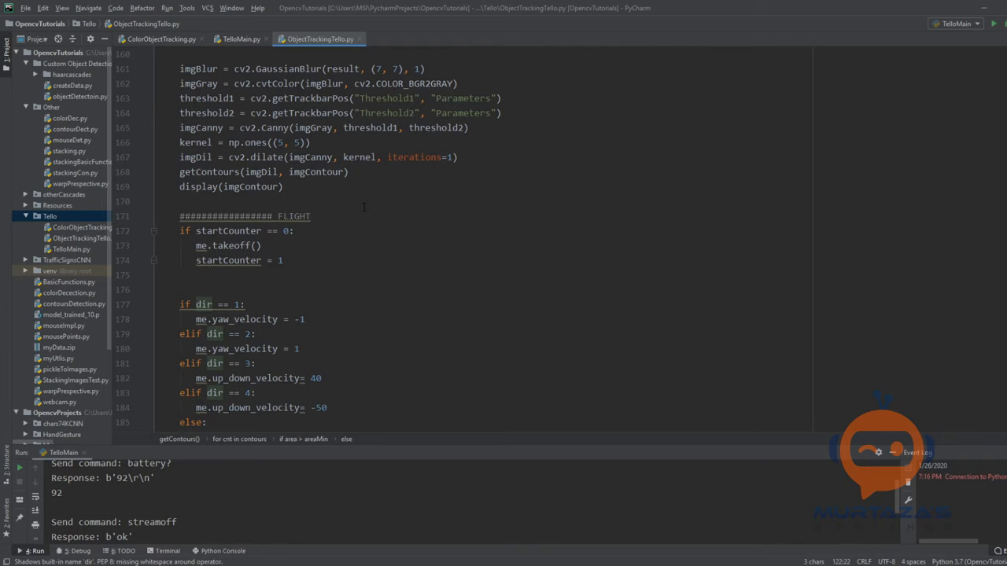
Step: Select the four direction branches using yaw -60/60 and up-down 60/-60 velocities
scroll(down, 3)
text(60)
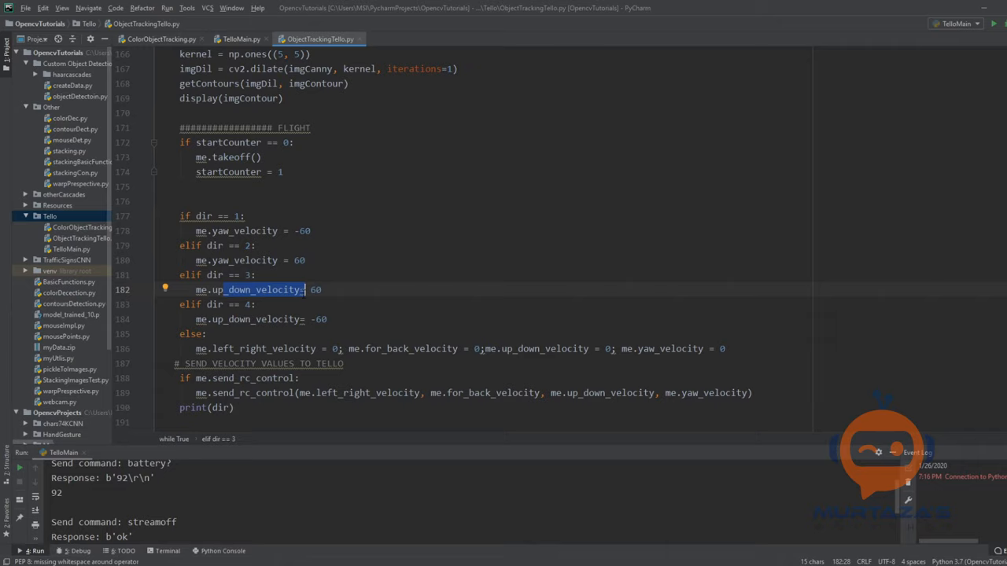
drag(180, 218, 327, 320)
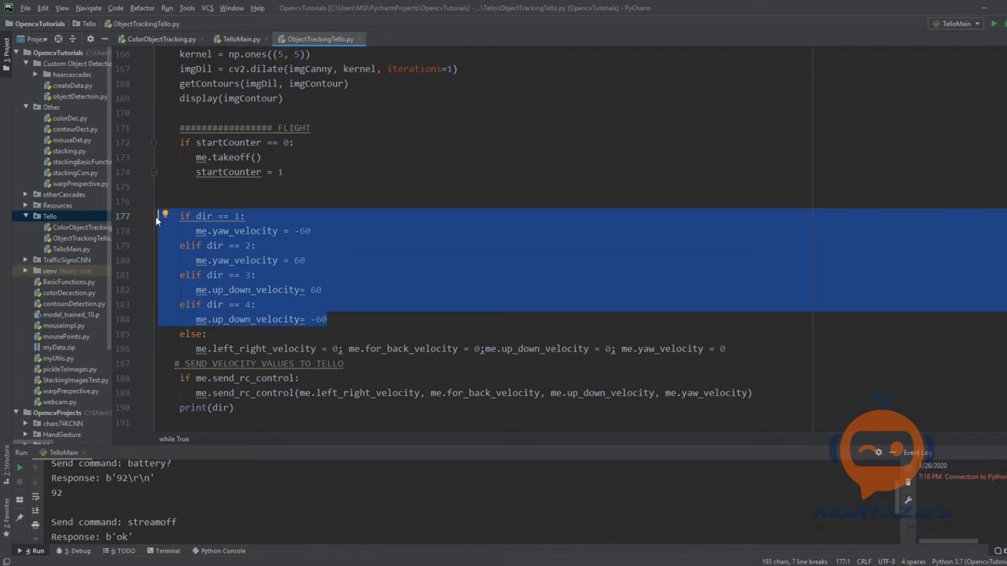